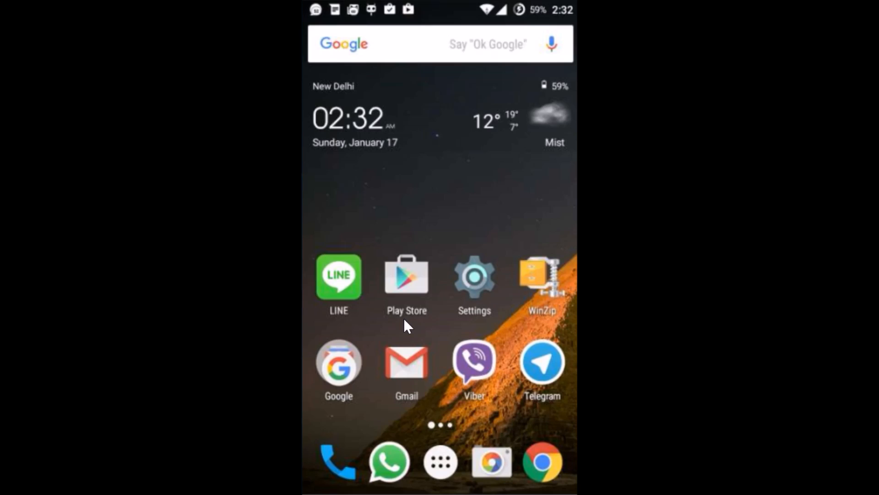
Launch Chrome from the home screen dock and show its three-dot main menu.
click(542, 461)
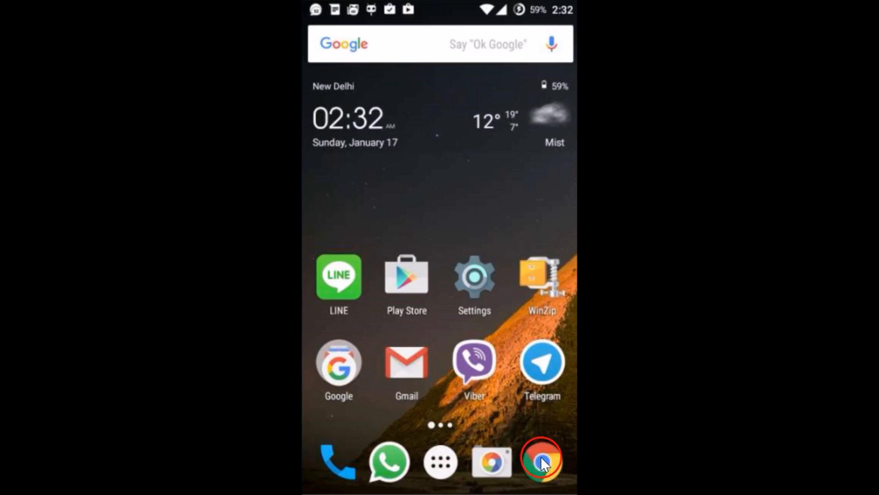
click(541, 459)
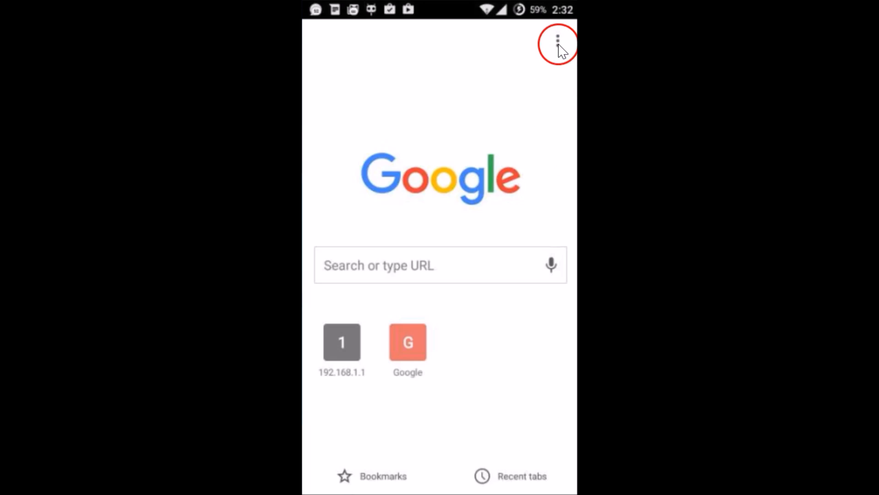
click(557, 39)
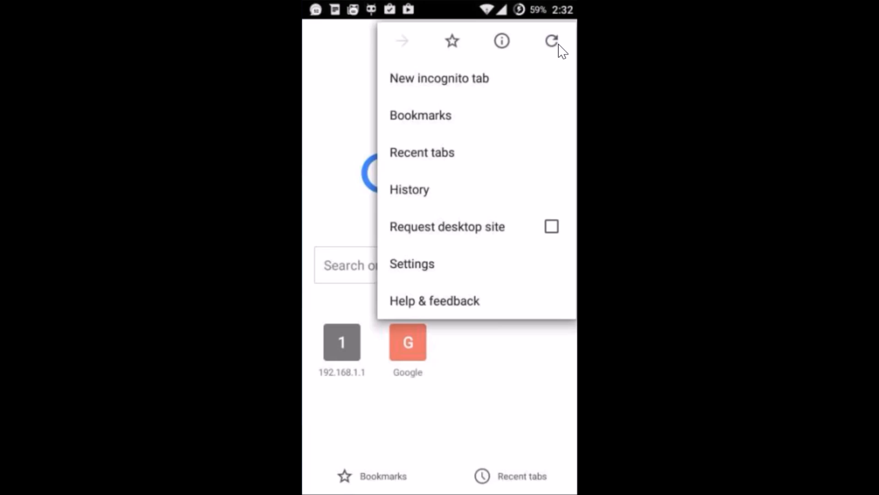
click(423, 190)
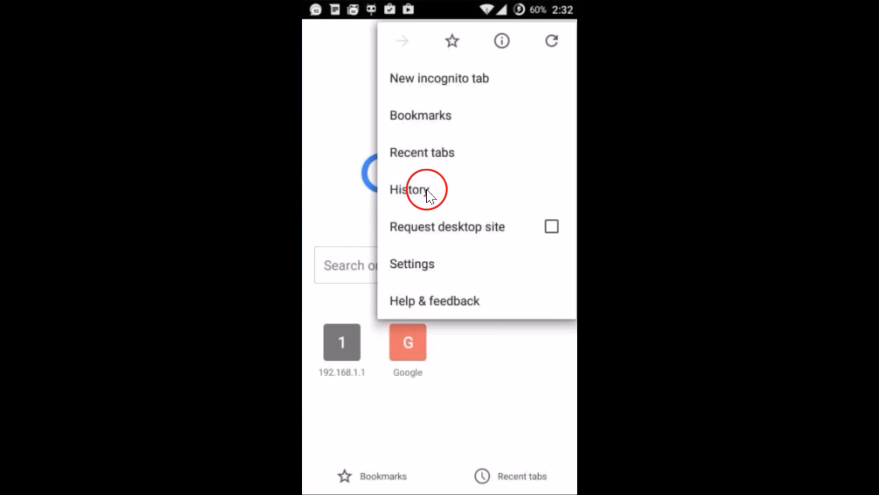
Go to the History page and bring up the Clear browsing data dialog.
click(408, 189)
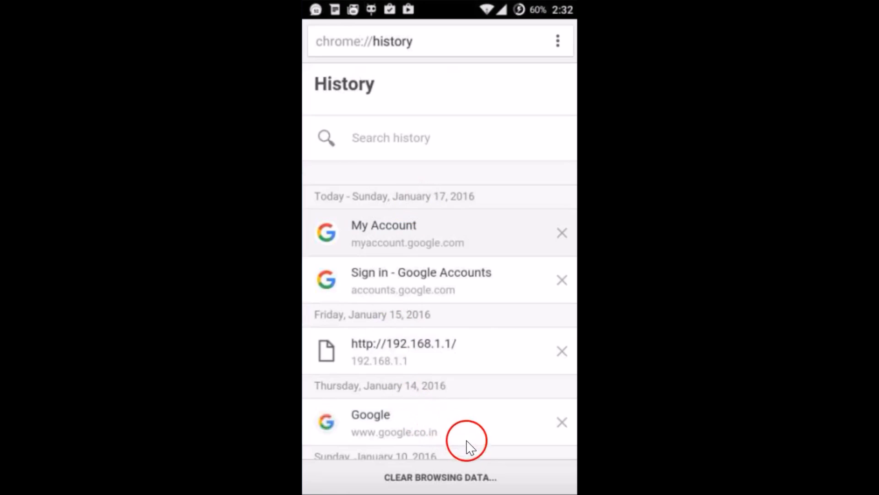
mouse_move(463, 482)
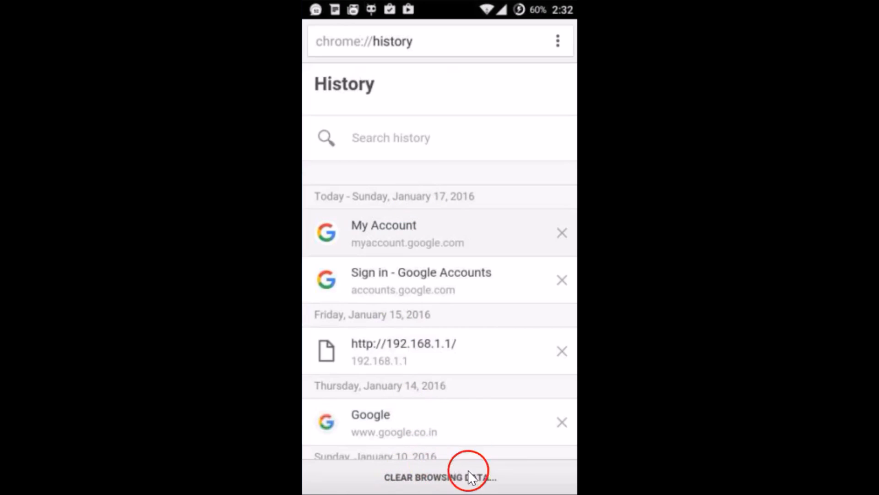
mouse_move(484, 484)
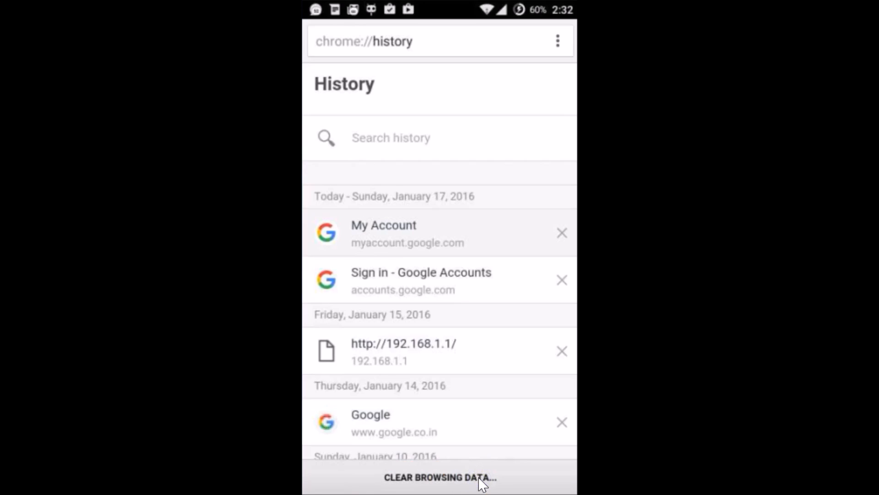
click(438, 490)
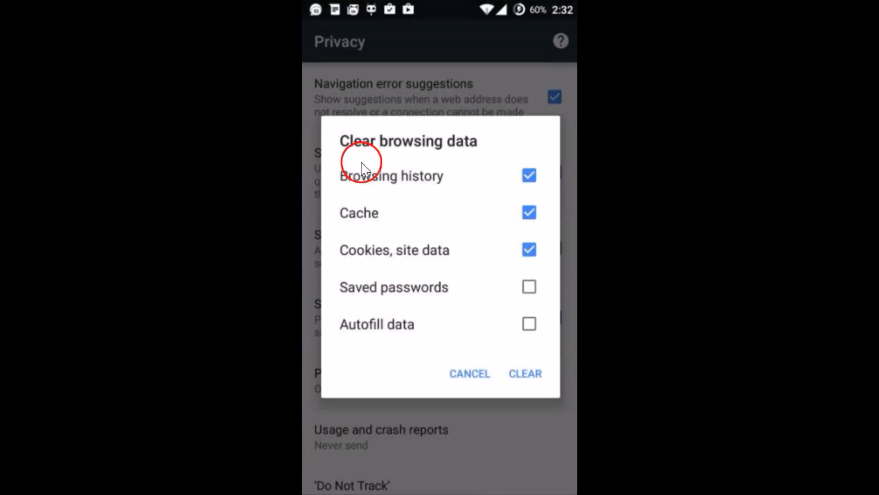
mouse_move(363, 163)
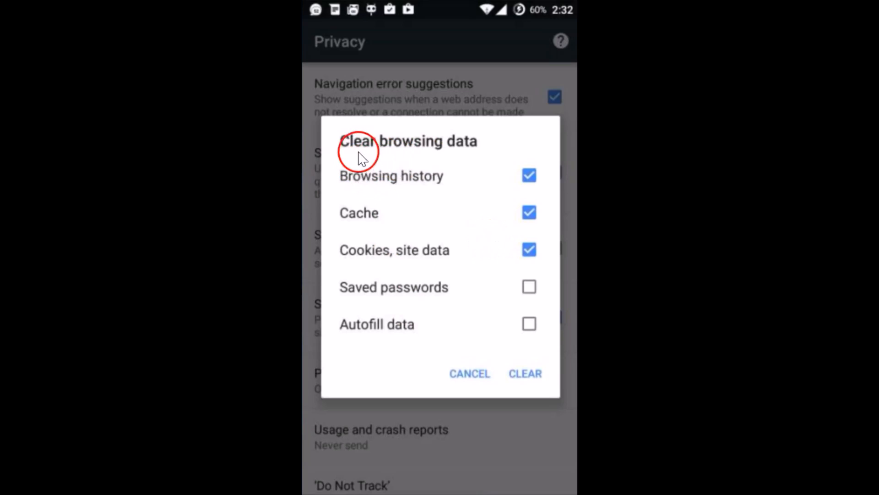
mouse_move(372, 200)
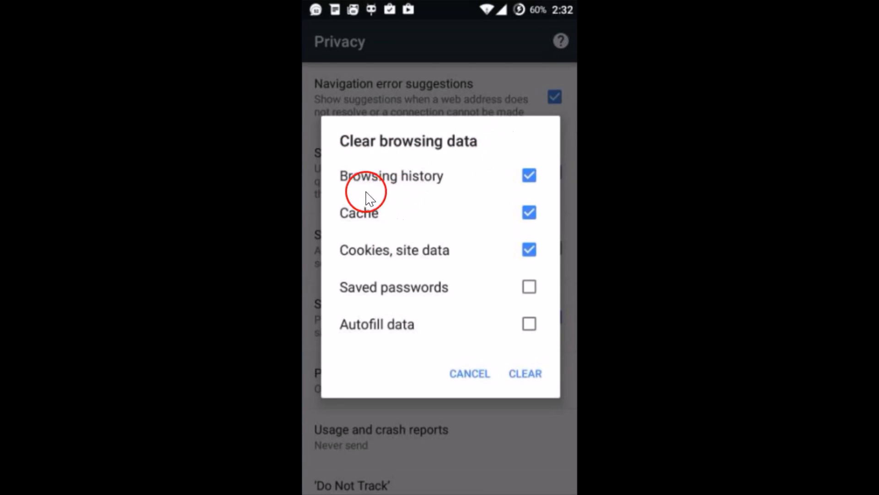
mouse_move(437, 219)
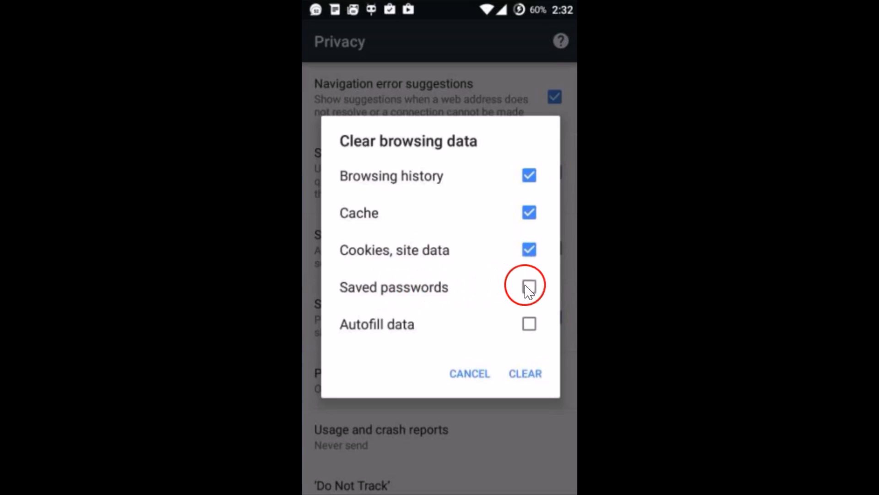
click(529, 286)
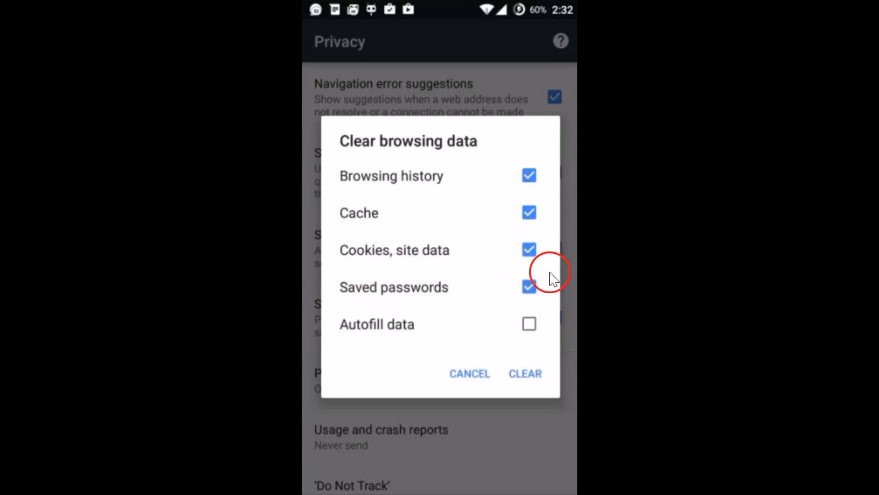
click(529, 286)
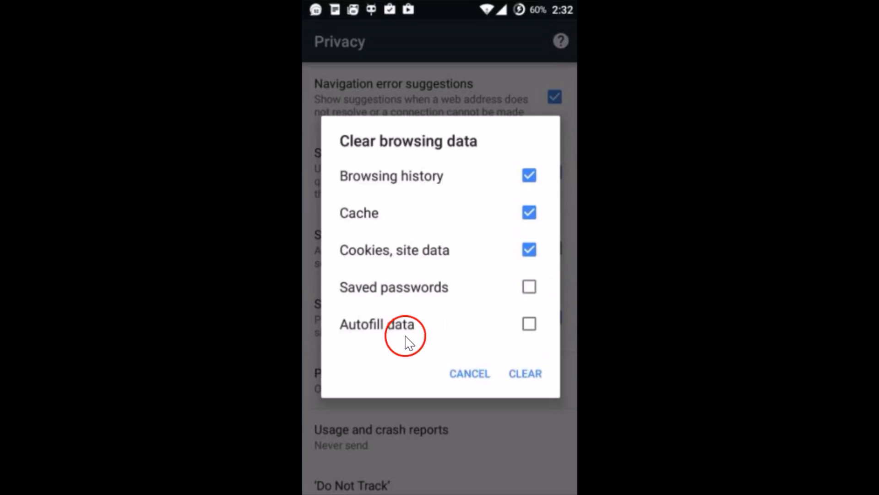
mouse_move(468, 303)
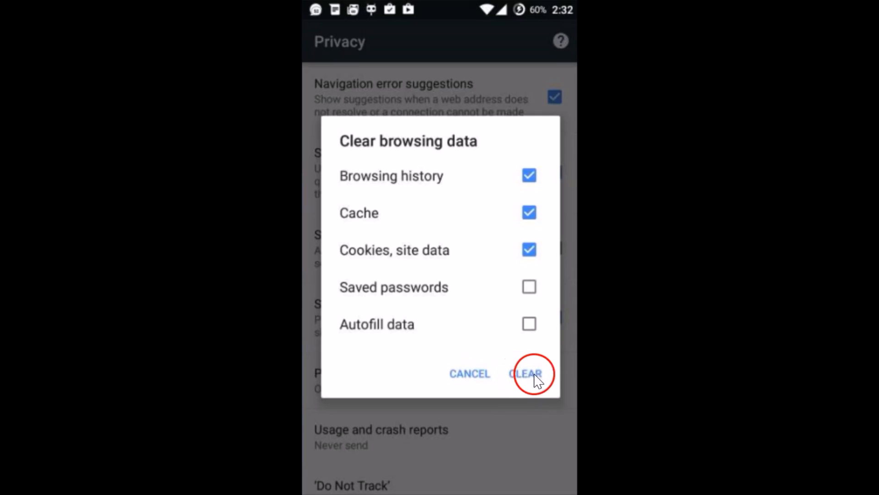
Confirm Clear so history, cache and cookies are wiped and History shows no entries.
click(527, 374)
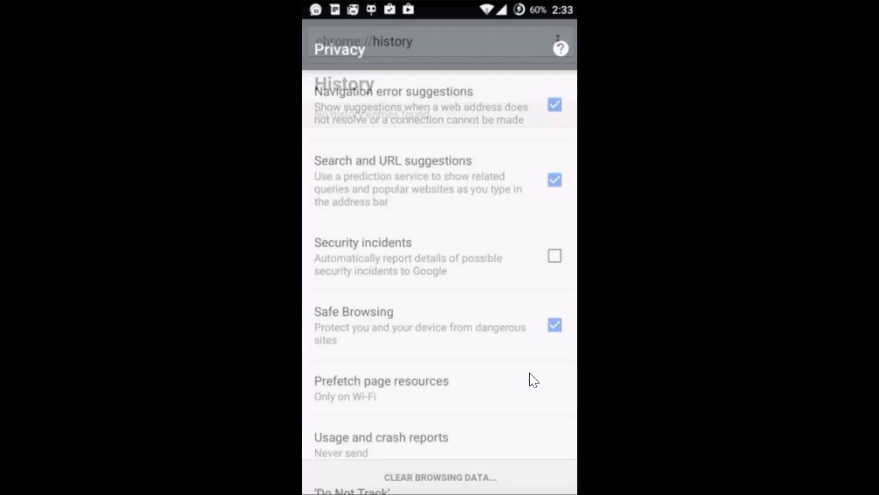
click(464, 317)
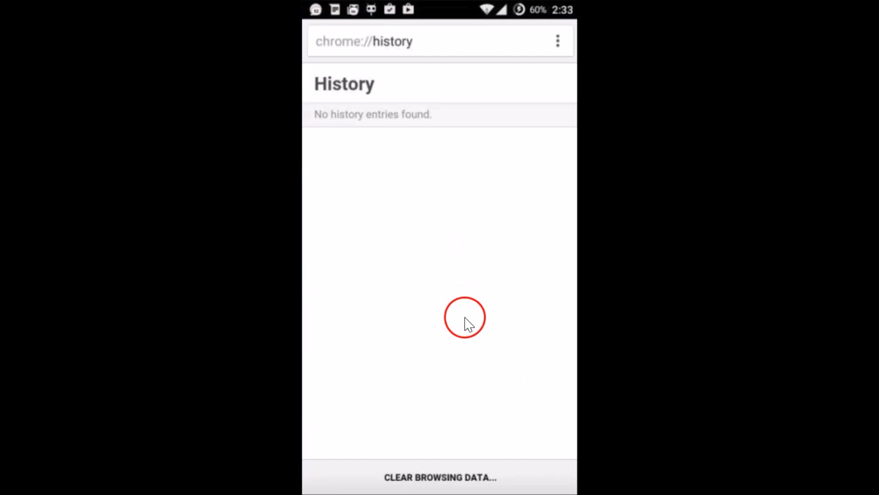